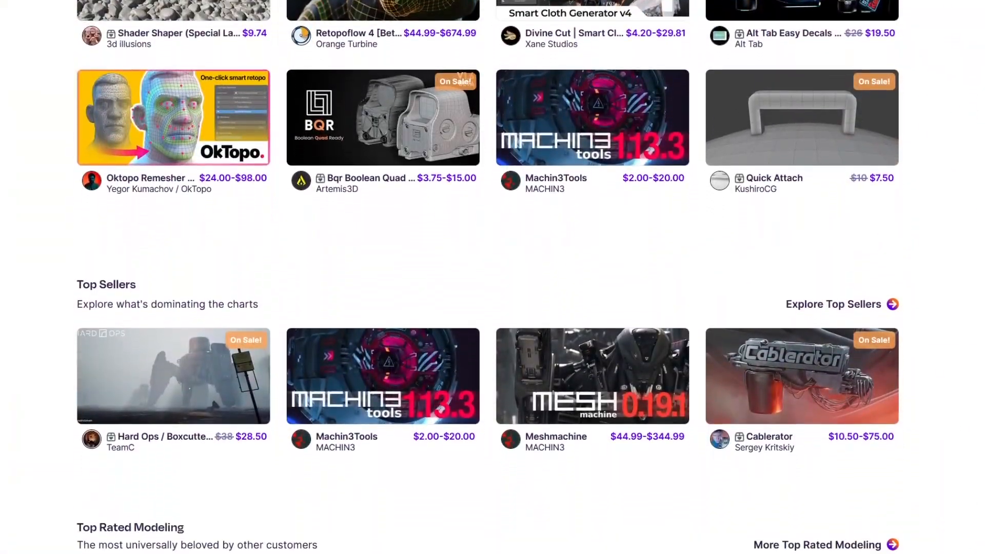
Scroll through the scene and sidebar to reach the flat airplane-shaped Plane.079 mesh.
{"action": "scroll", "scroll_direction": "down", "scroll_amount": 3}
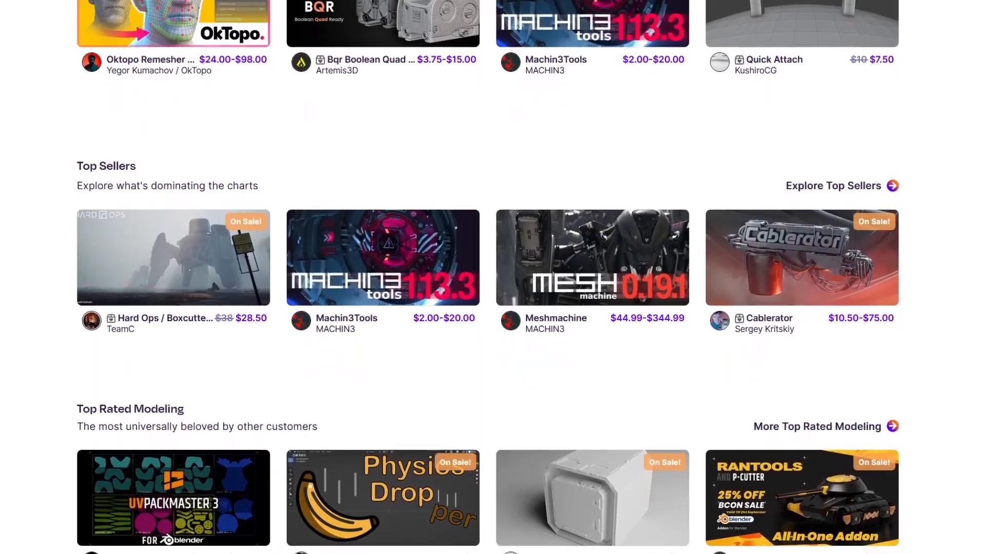
{"action": "left_click", "coordinate": [172, 257]}
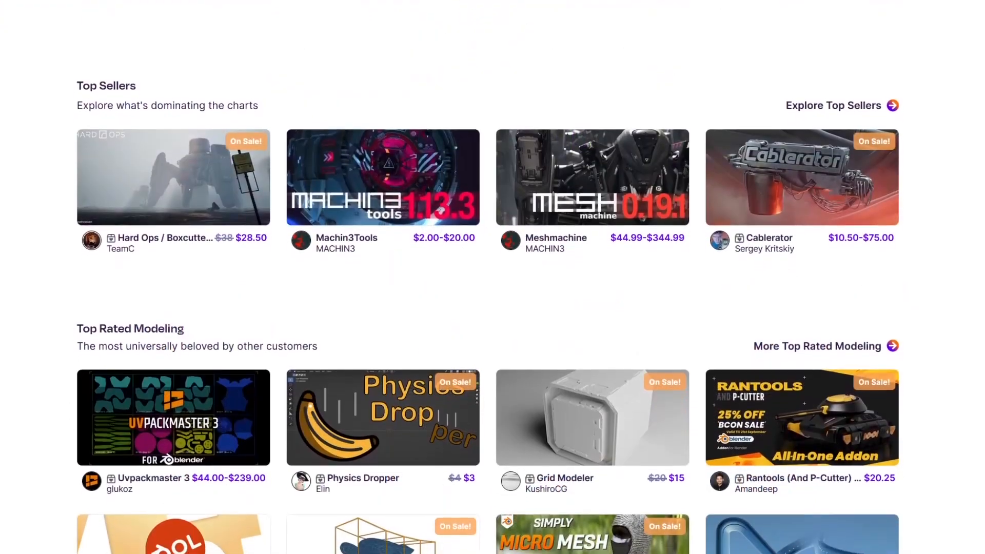
{"action": "scroll", "scroll_direction": "down", "scroll_amount": 3}
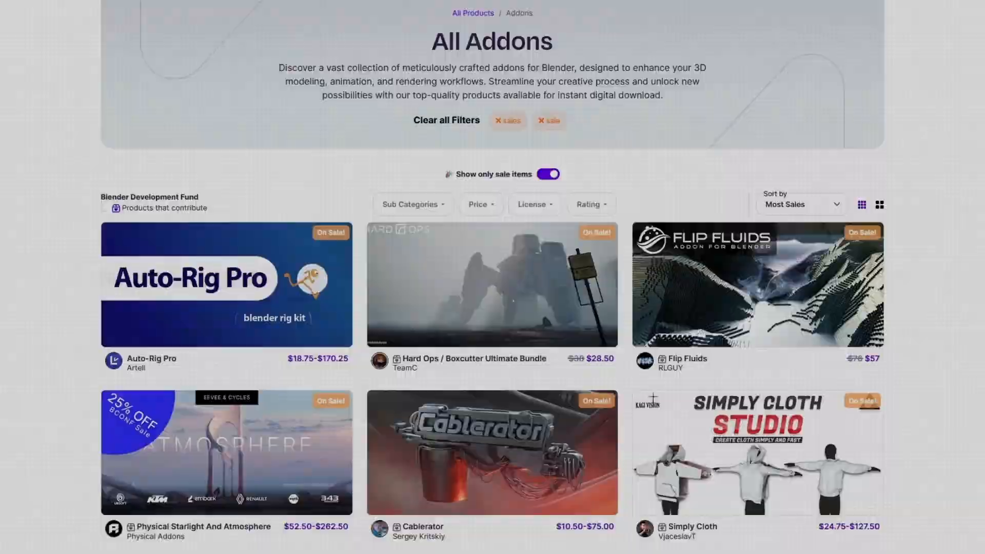
{"action": "scroll", "scroll_direction": "down", "scroll_amount": 3}
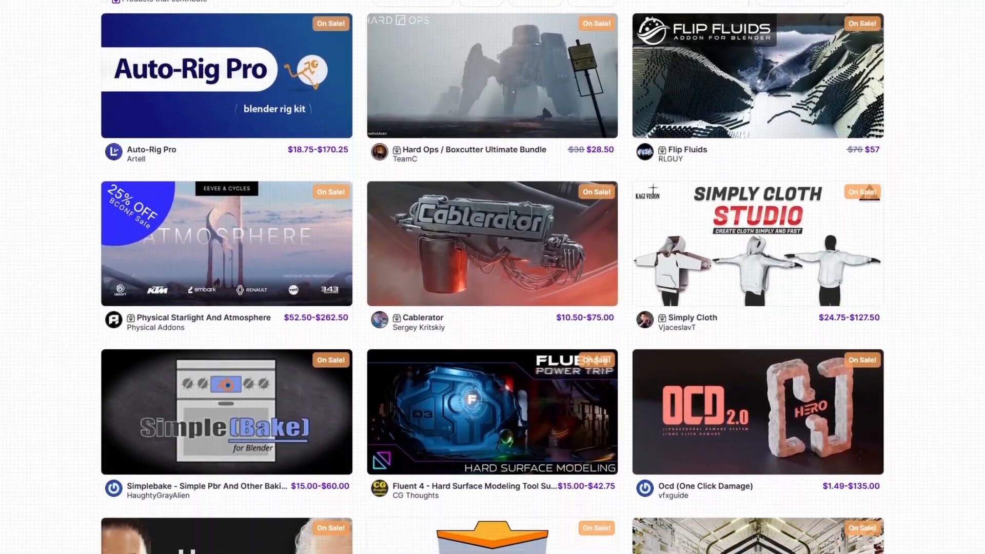
{"action": "scroll", "scroll_direction": "down", "scroll_amount": 3}
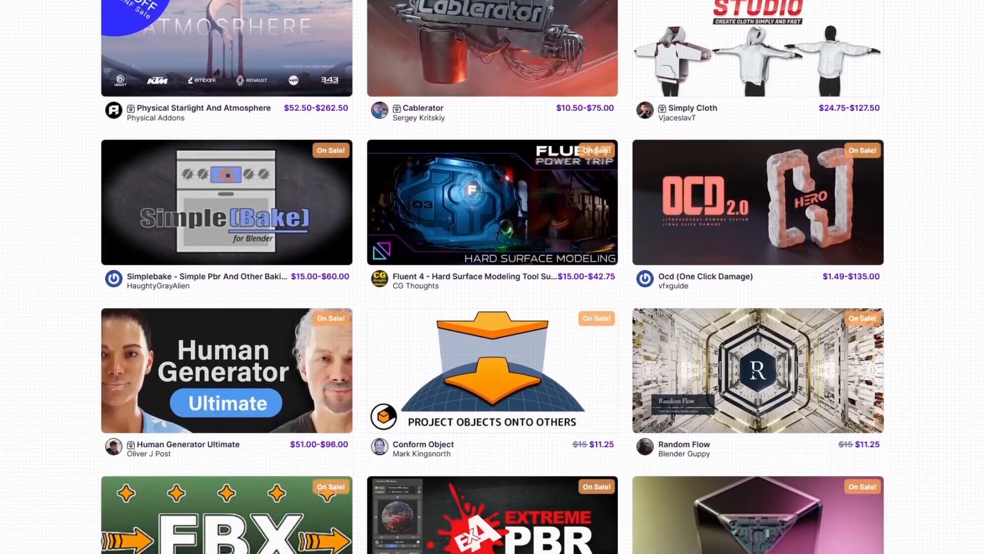
{"action": "scroll", "scroll_direction": "down", "scroll_amount": 3}
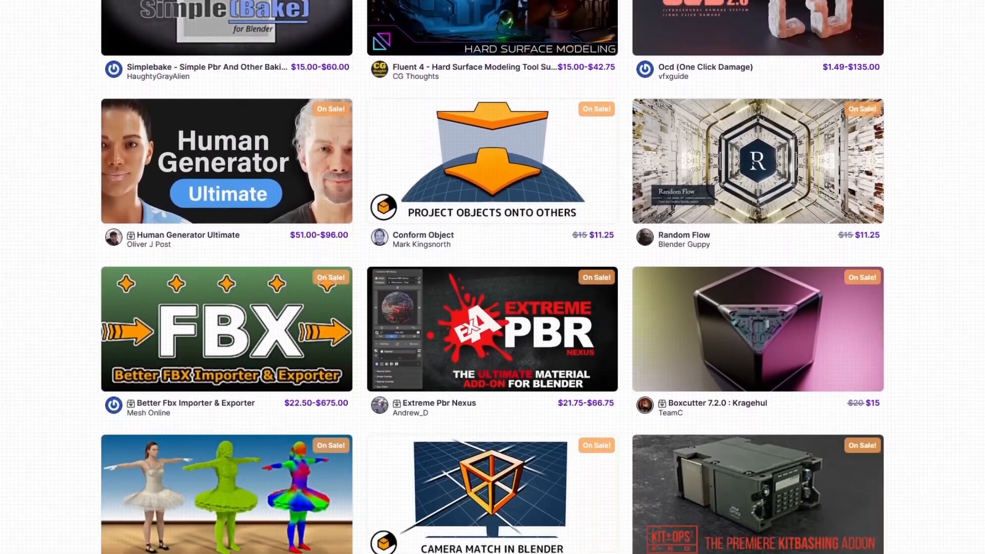
{"action": "scroll", "scroll_direction": "down", "scroll_amount": 3}
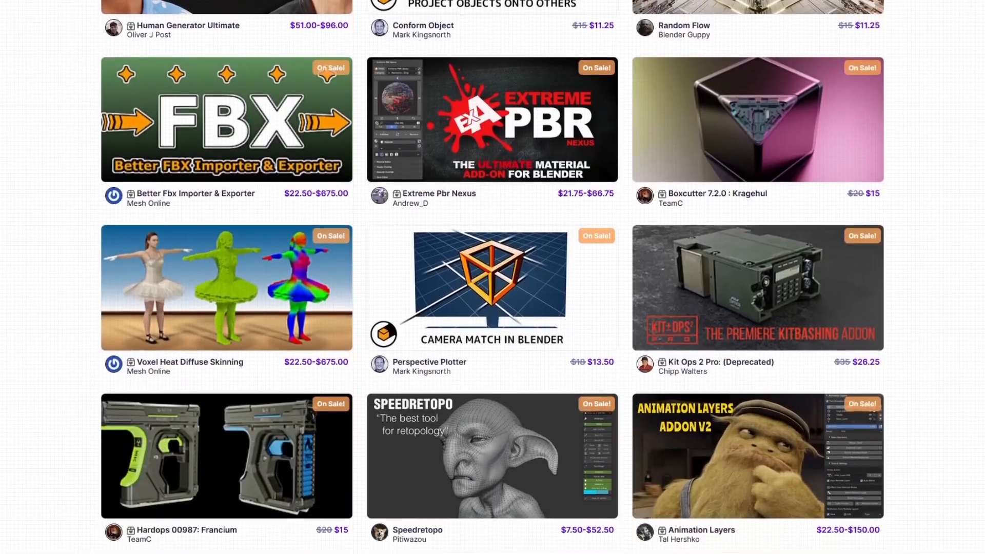
{"action": "scroll", "scroll_direction": "down", "scroll_amount": 3}
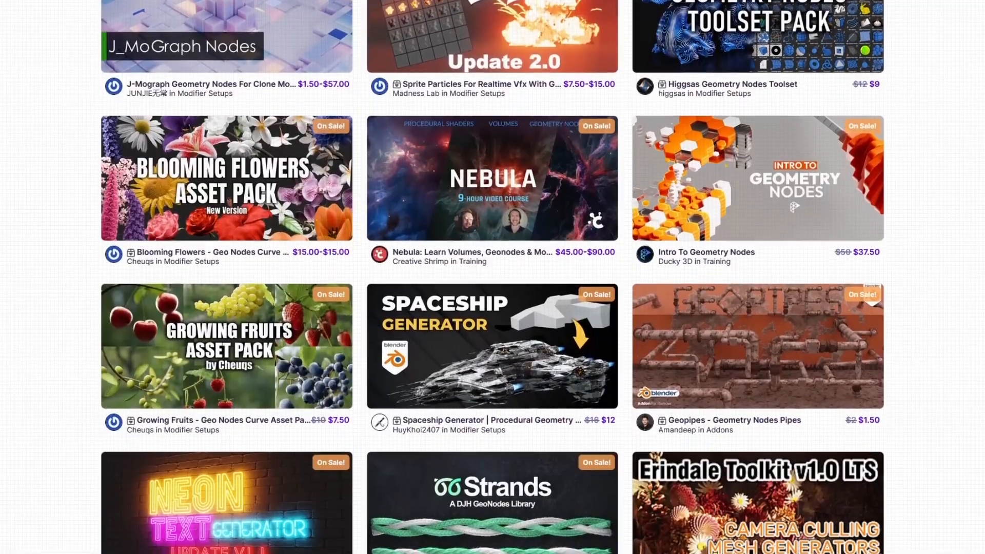
{"action": "scroll", "scroll_direction": "down", "scroll_amount": 3}
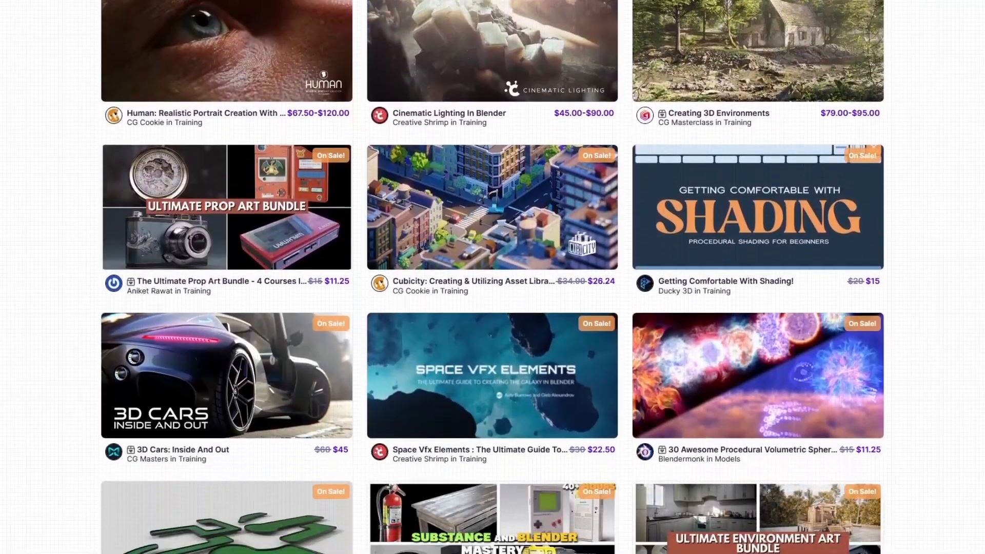
{"action": "scroll", "scroll_direction": "down", "scroll_amount": 3}
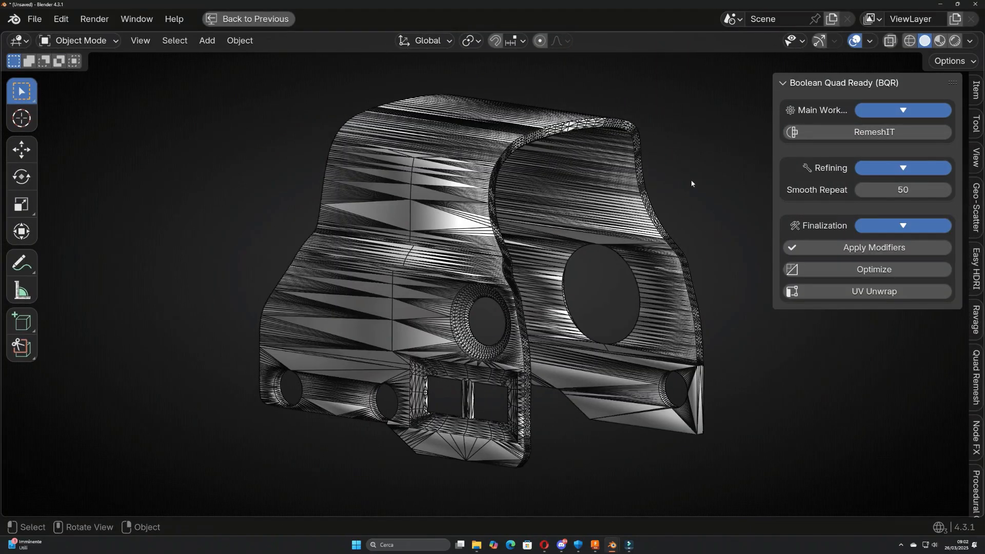
{"action": "left_click", "coordinate": [873, 132]}
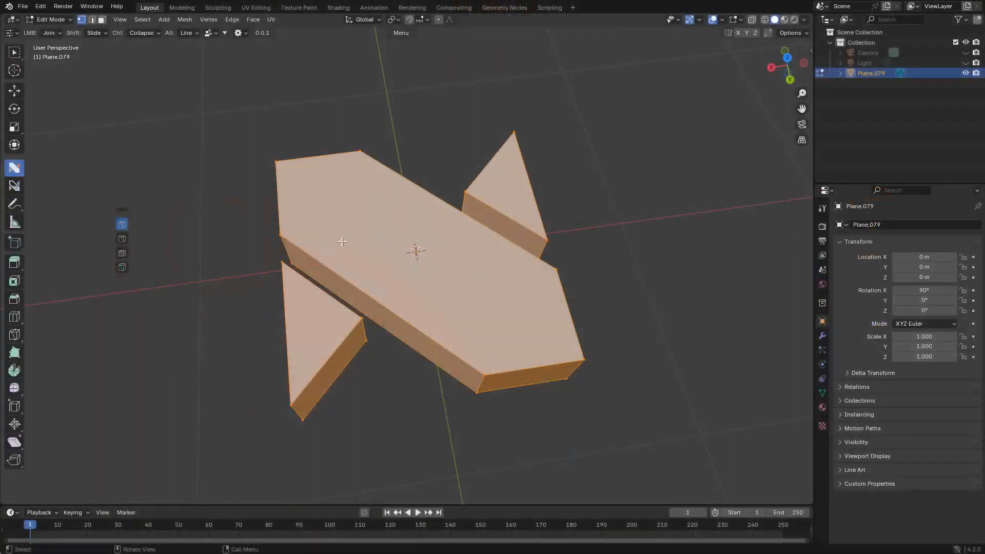
Show the nFlow sidebar tab and toggle into Edit Mode on Plane.079.
{"action": "left_click", "coordinate": [745, 19]}
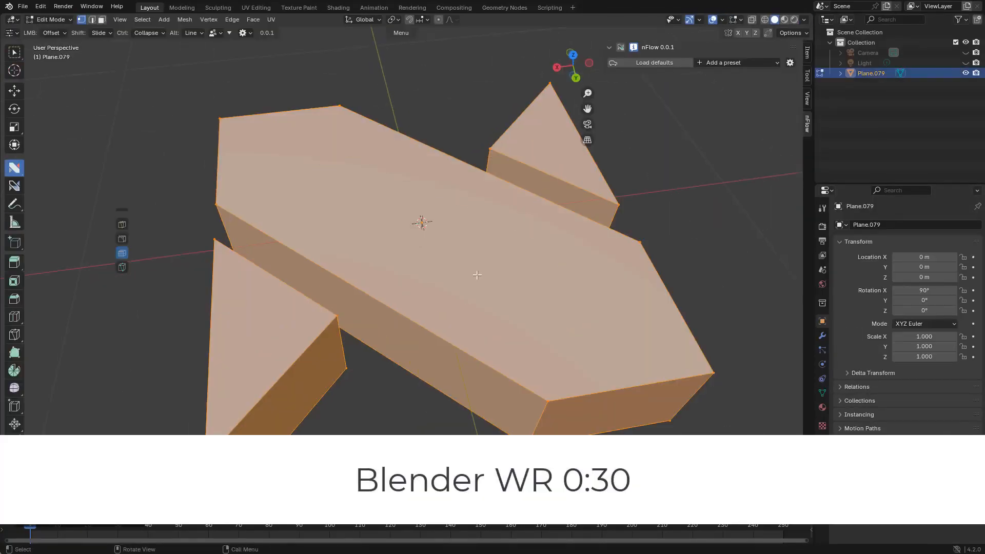
{"action": "key", "text": "Tab"}
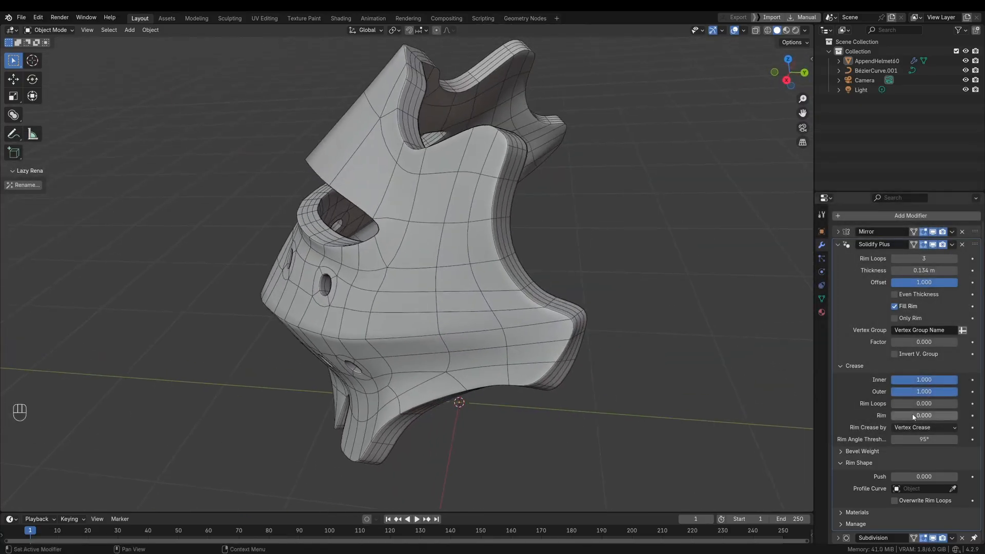
In Solidify Plus, crease the rim fully, profile it with BezierCurve.001 and let it overwrite rim loops.
{"action": "left_click", "coordinate": [924, 416]}
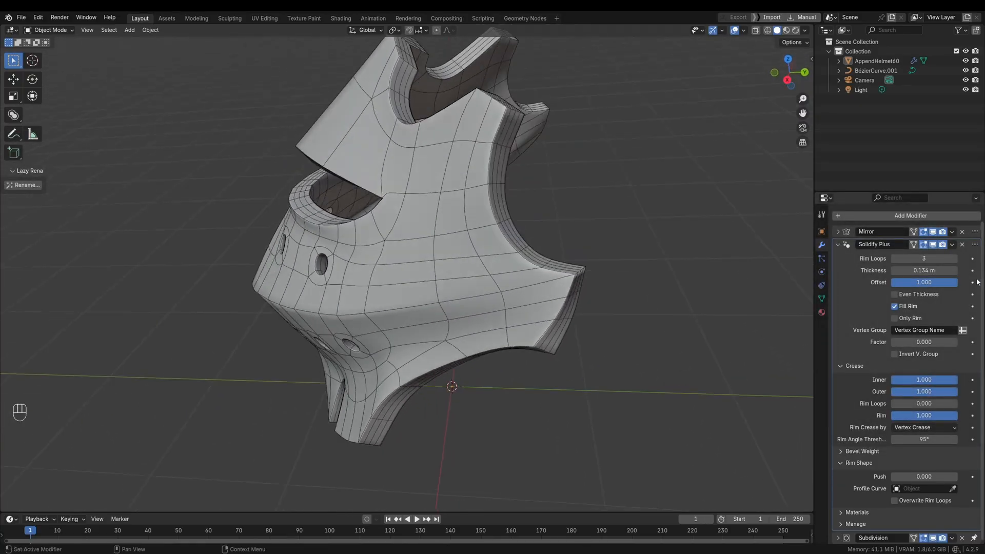
{"action": "left_click", "coordinate": [924, 258]}
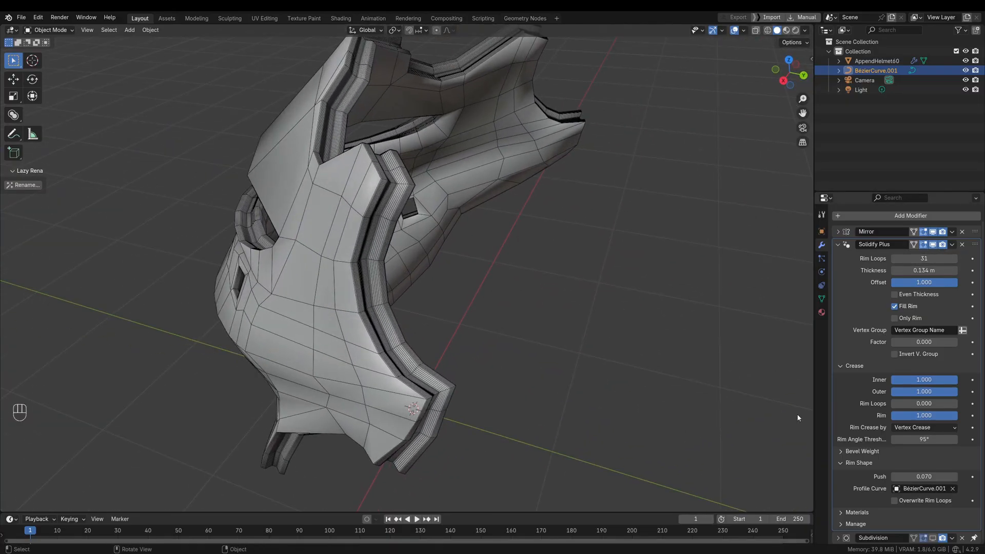
{"action": "left_click", "coordinate": [895, 500]}
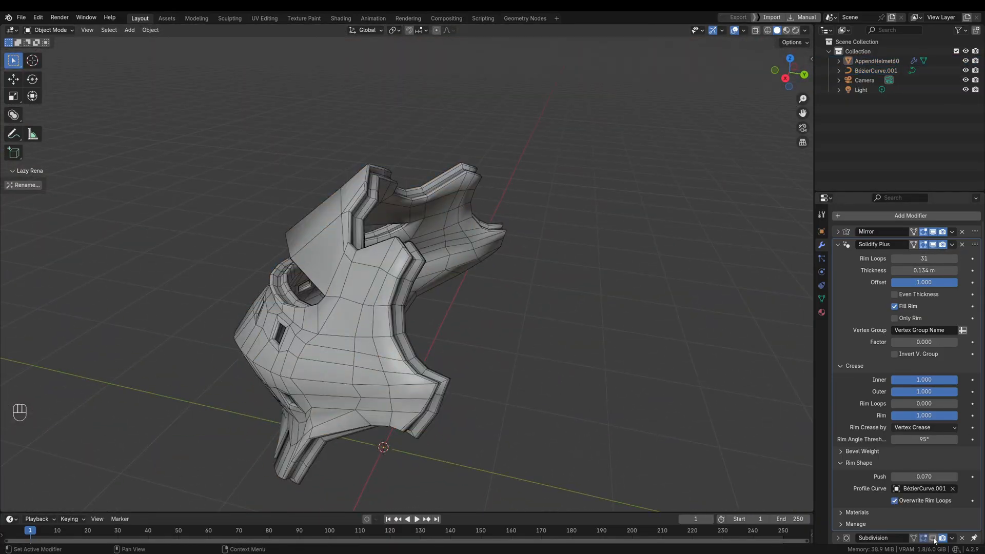
{"action": "key", "text": "shift+alt+z"}
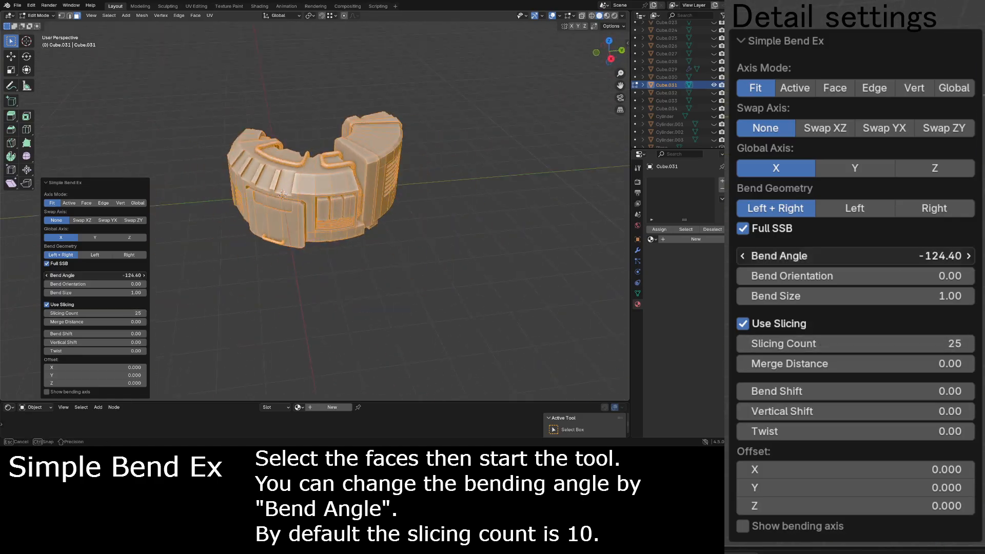
Re-bend the mesh on the left half, then the right half, swapping the ZY bend axes.
{"action": "left_click", "coordinate": [855, 209]}
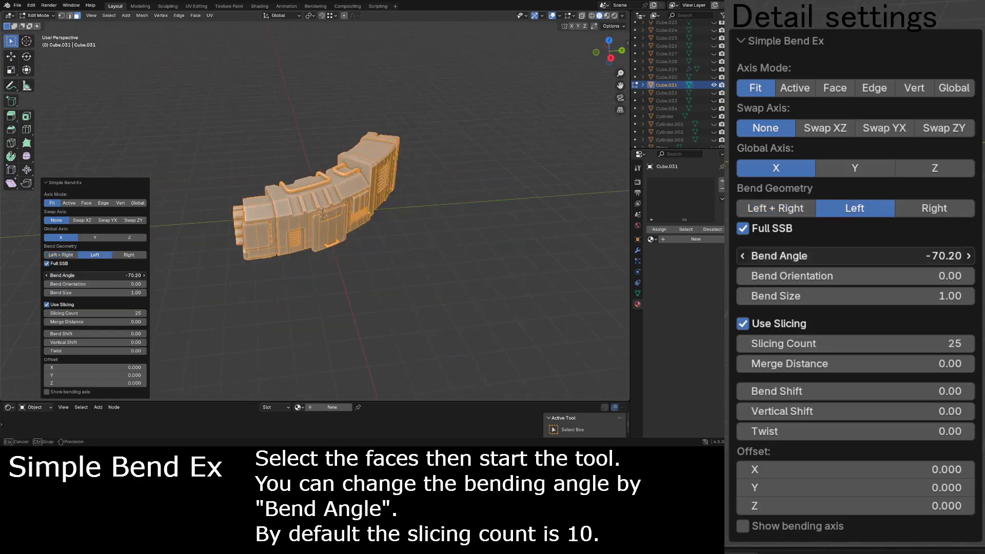
{"action": "left_click", "coordinate": [742, 228]}
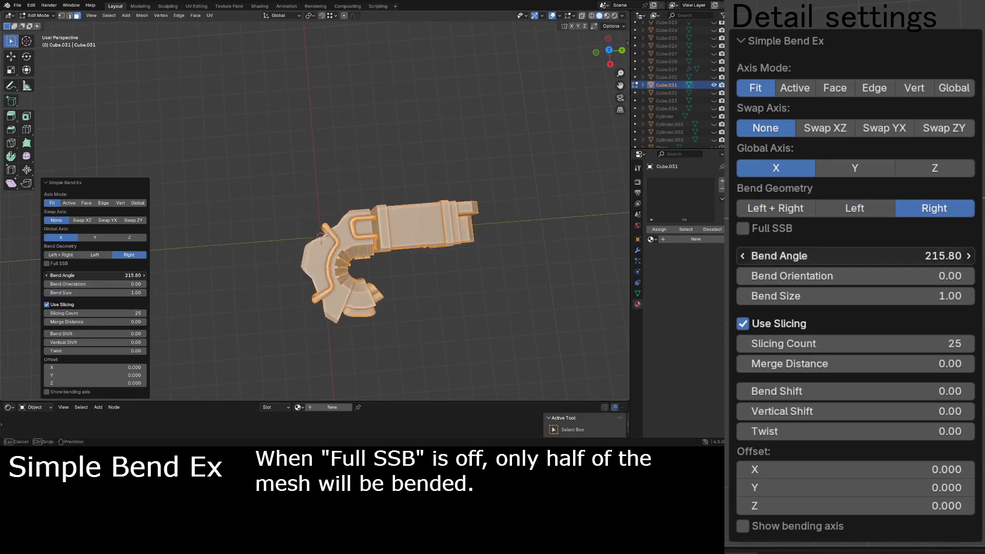
{"action": "left_click", "coordinate": [944, 128]}
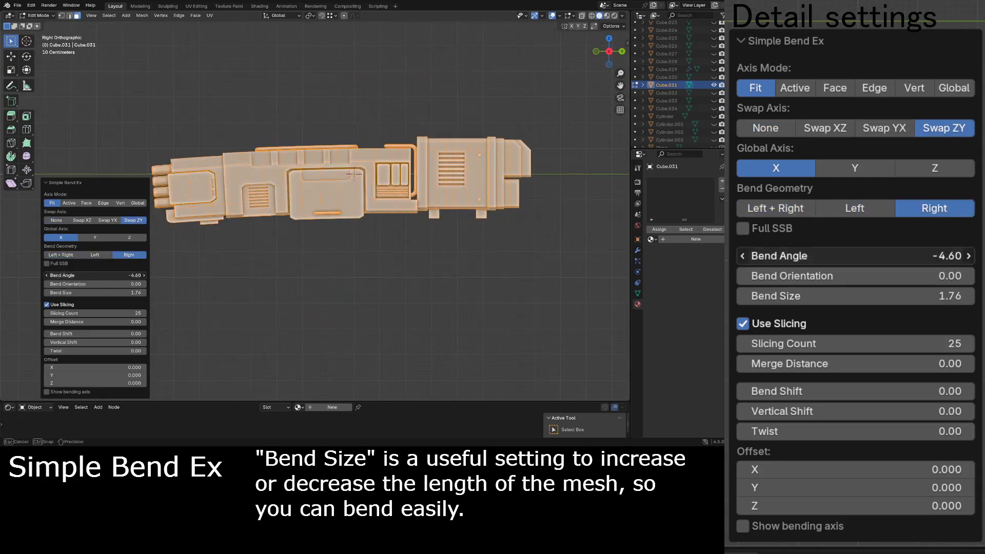
{"action": "left_click", "coordinate": [855, 208]}
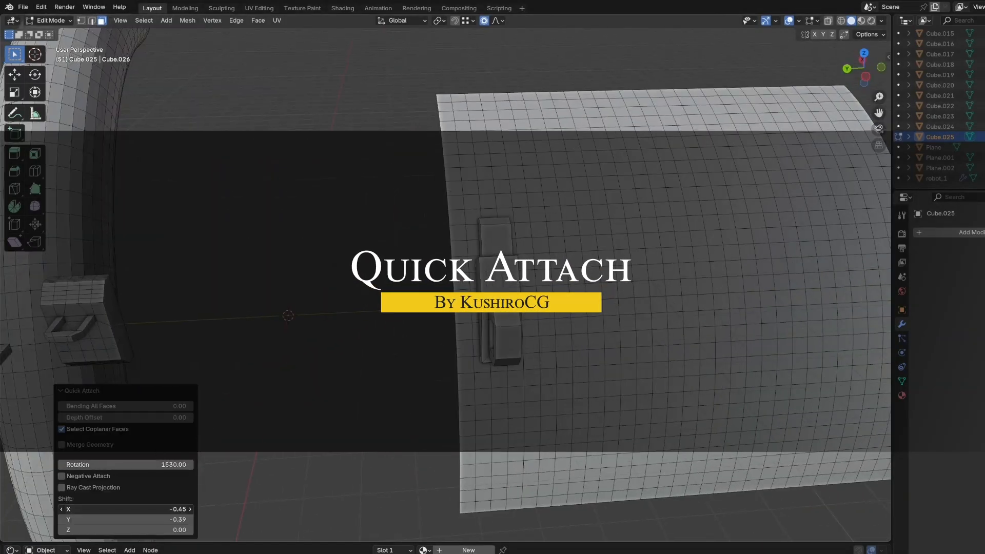
Adjust Quick Attach's Bending and Shift so the rectangular piece follows the dome's curvature.
{"action": "left_click_drag", "start_coordinate": [95, 509], "coordinate": [136, 509]}
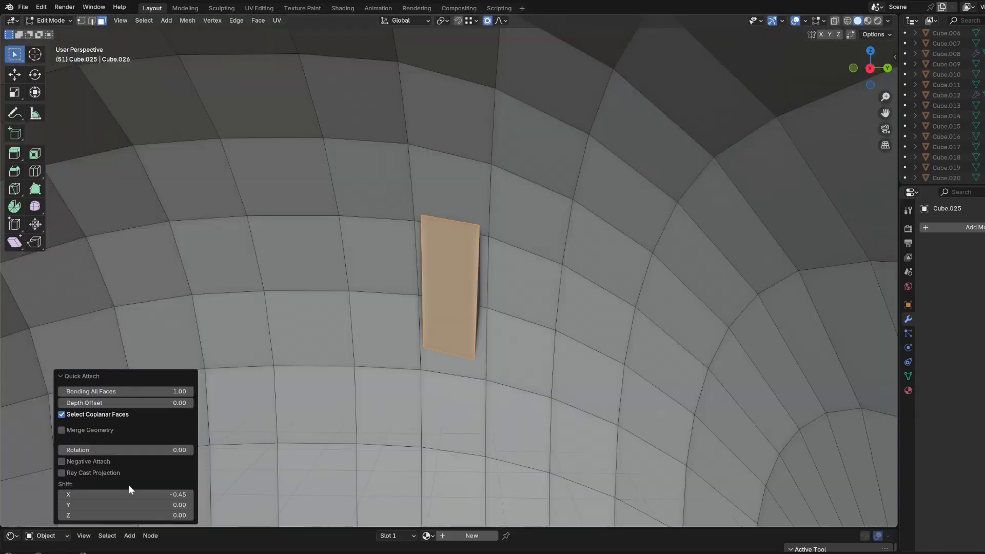
{"action": "left_click", "coordinate": [62, 430]}
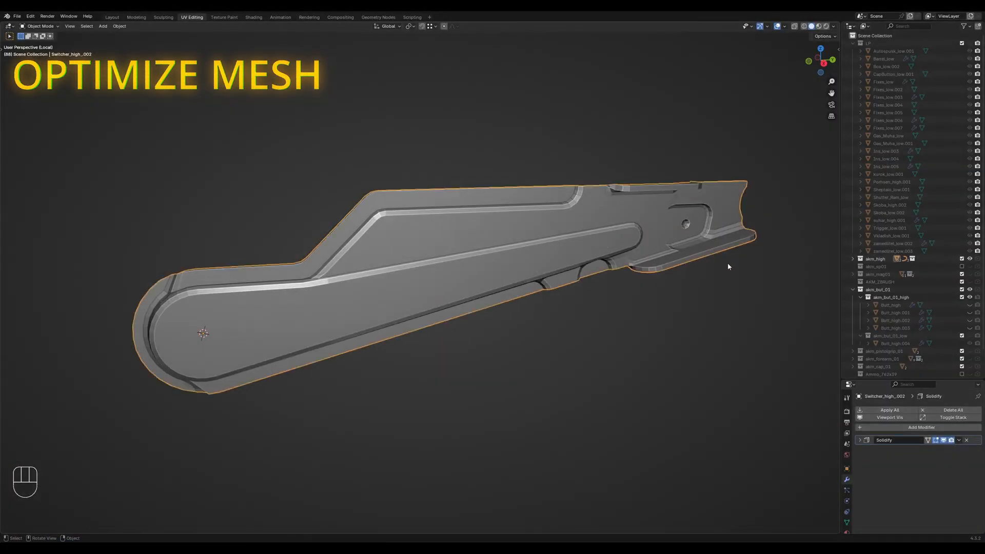
Toggle Edit Mode on the Switcher_high_002 part carrying its Solidify modifier.
{"action": "key", "text": "tab"}
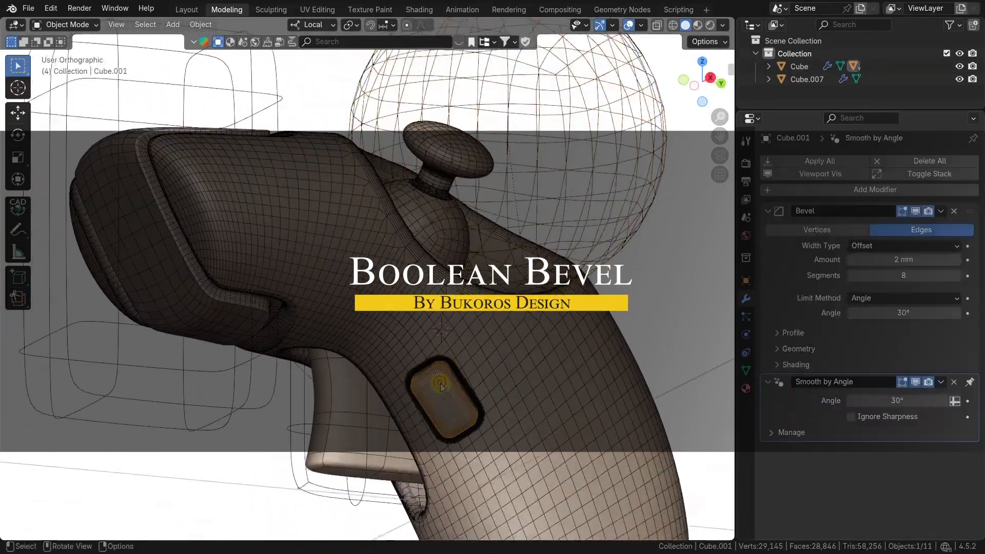
Display the bevel boolean cutters as wire and set Collection 2 as the Boolean_Bevel cutter collection.
{"action": "left_click", "coordinate": [800, 65]}
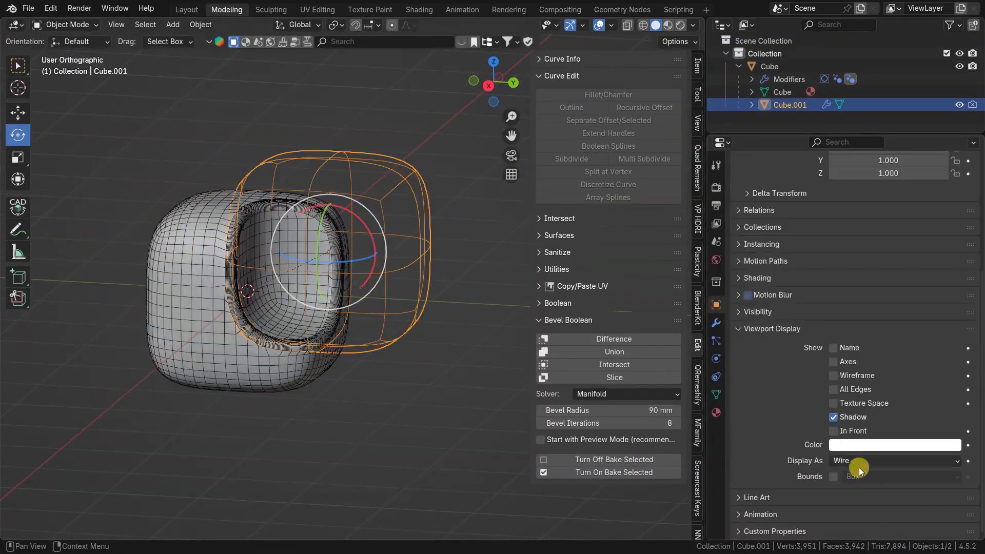
{"action": "left_click", "coordinate": [767, 65]}
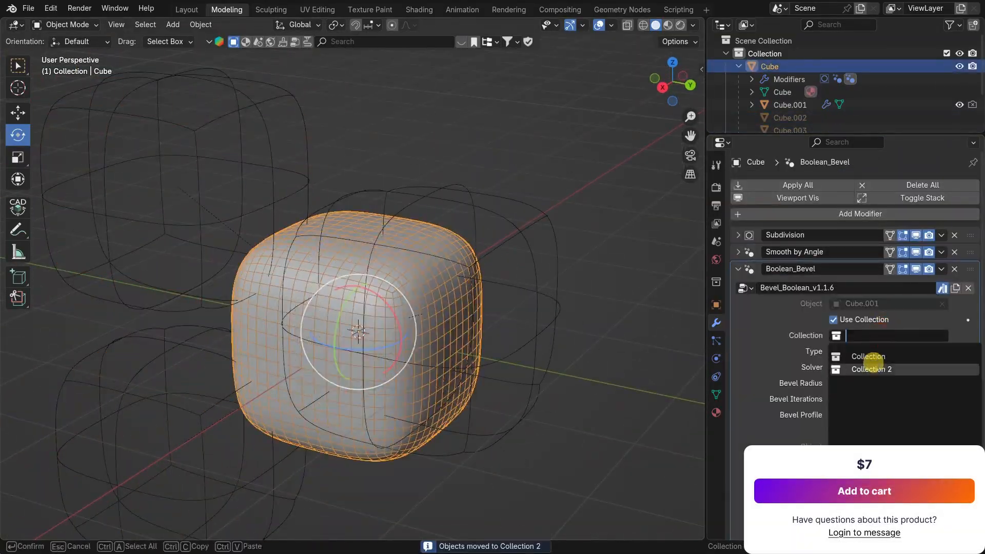
{"action": "left_click", "coordinate": [871, 369]}
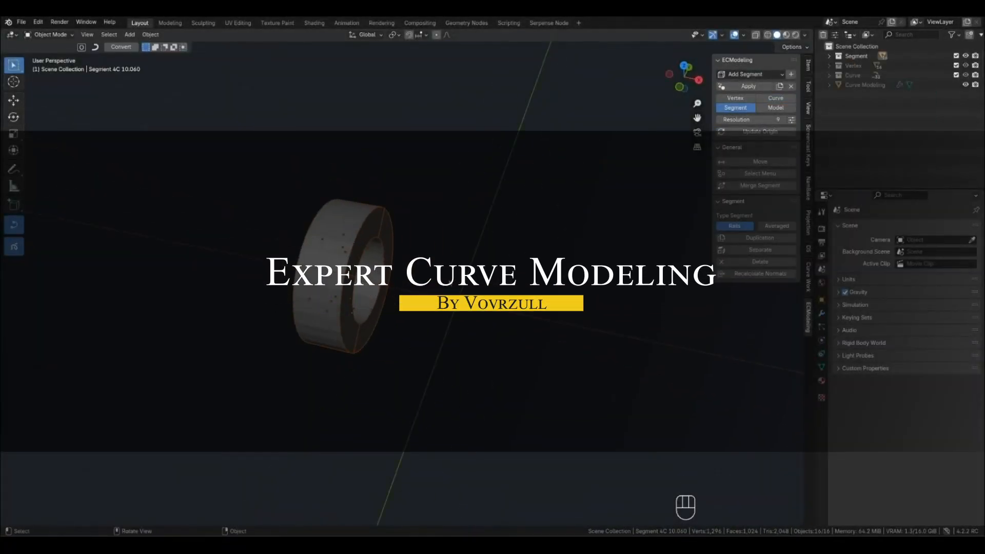
Show the ECModeling sidebar tab for the curve-built ring segment.
{"action": "left_click", "coordinate": [776, 99]}
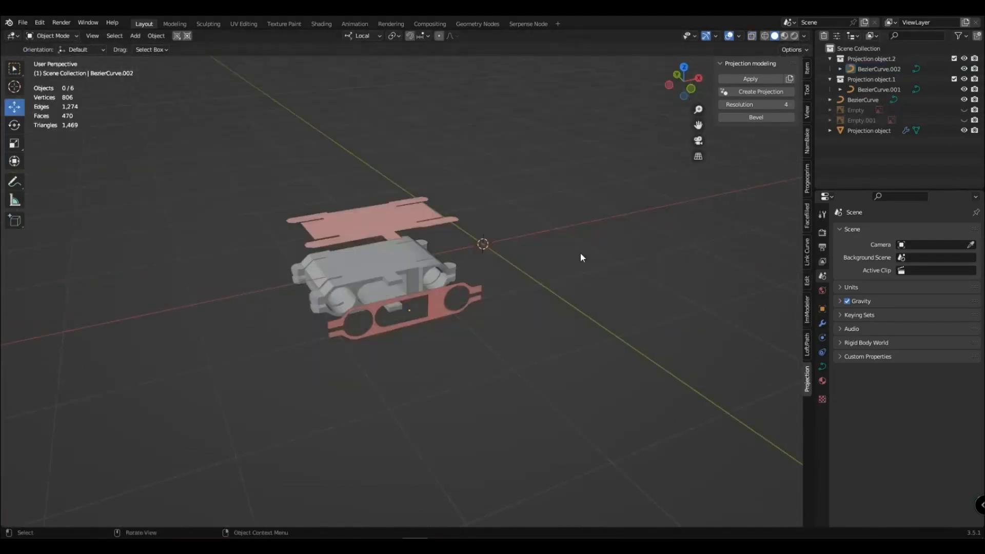
Drag in the viewport to frame the red projected plates above and below the part.
{"action": "left_click_drag", "start_coordinate": [581, 258], "coordinate": [402, 311]}
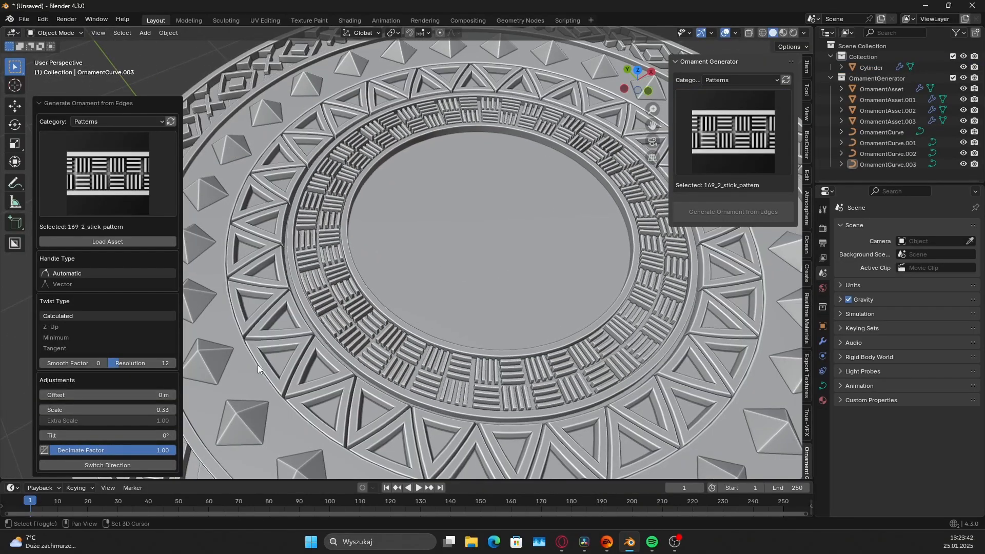
Load the arabesque celosia pattern in Ornament Generator for the plate and cylinder bands.
{"action": "left_click", "coordinate": [349, 21]}
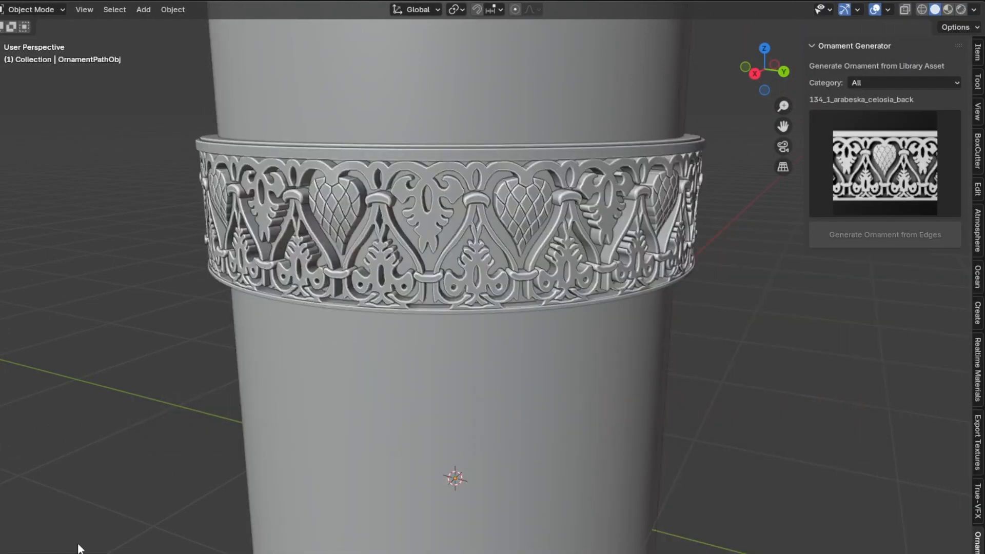
{"action": "left_click", "coordinate": [883, 234]}
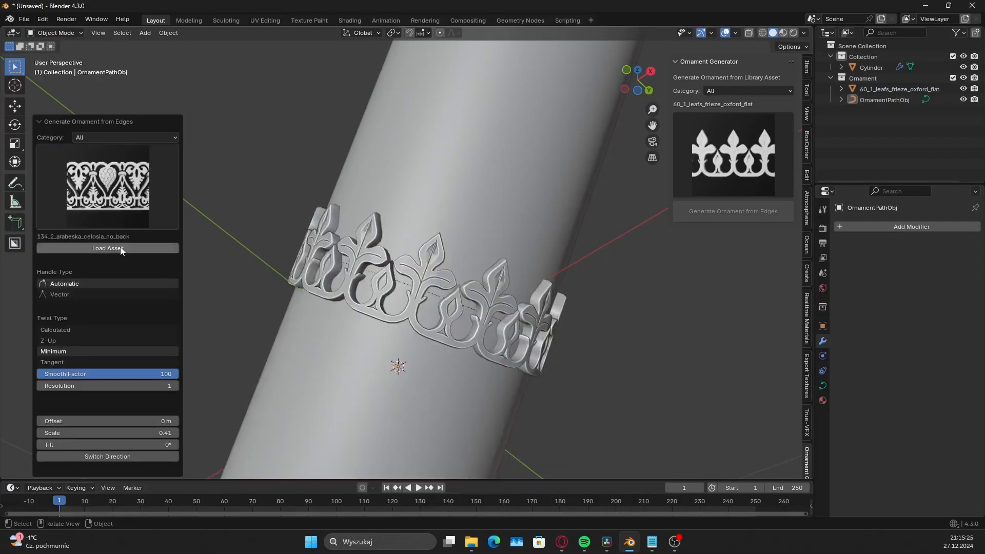
{"action": "left_click", "coordinate": [107, 248]}
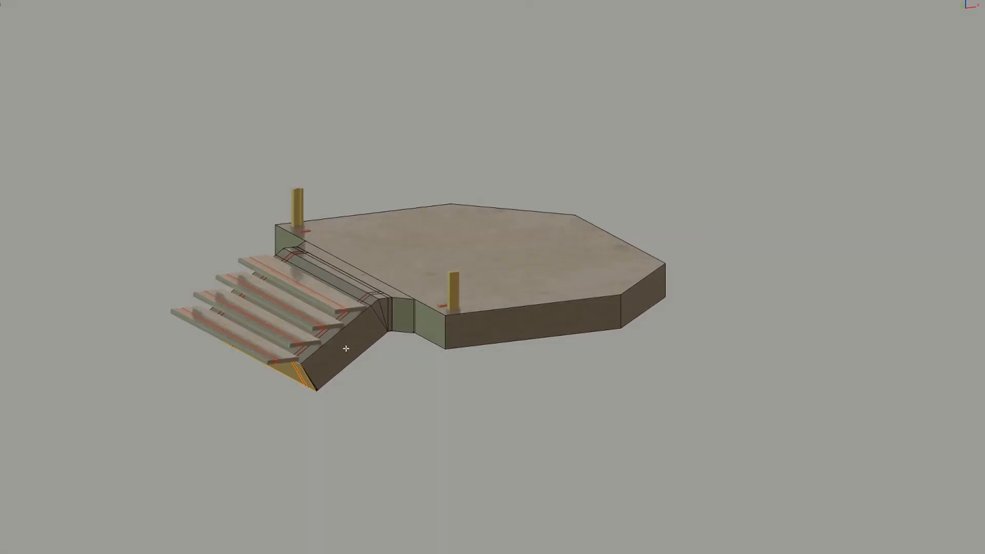
Drag in the viewport to view the octagonal platform with its generated steps.
{"action": "left_click_drag", "start_coordinate": [346, 349], "coordinate": [371, 329]}
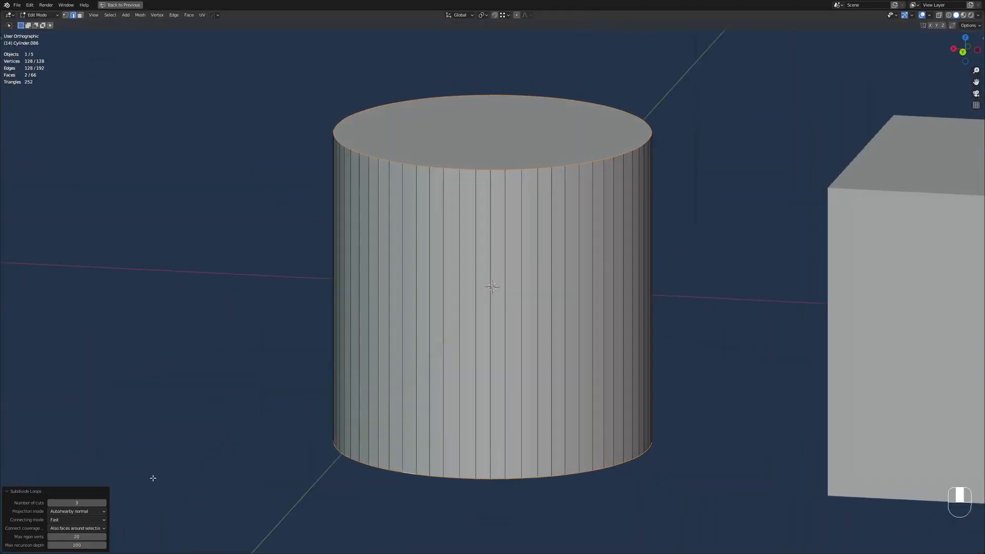
Reduce the cylinder's edge loops with an adjusted offset, fix its n-gons and straighten the cube faces.
{"action": "key", "text": "Tab"}
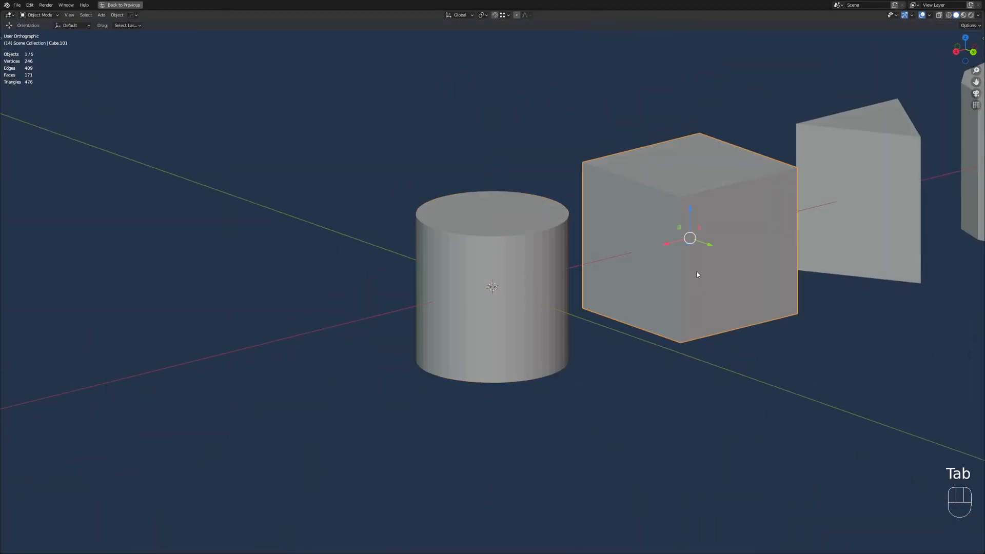
{"action": "key", "text": "Tab"}
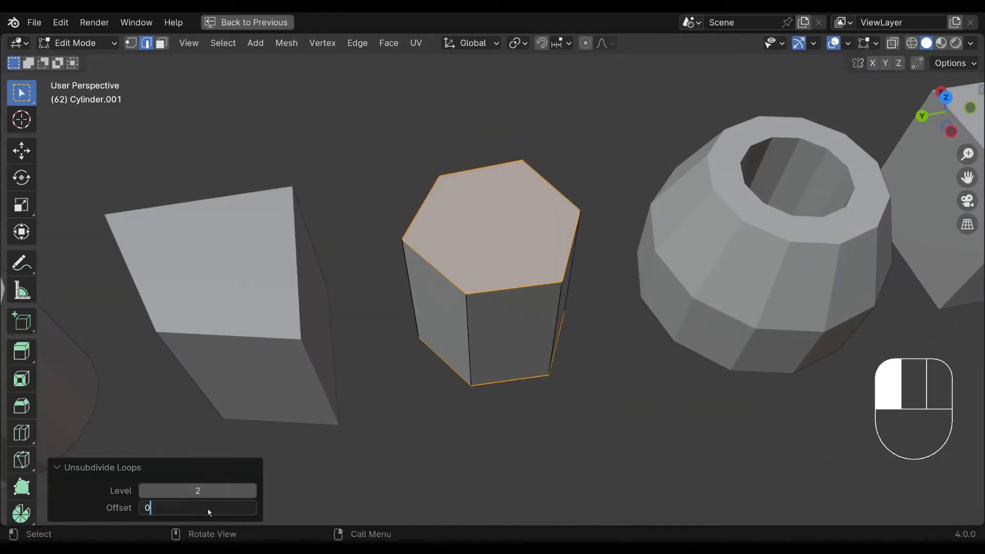
{"action": "left_click", "coordinate": [253, 491]}
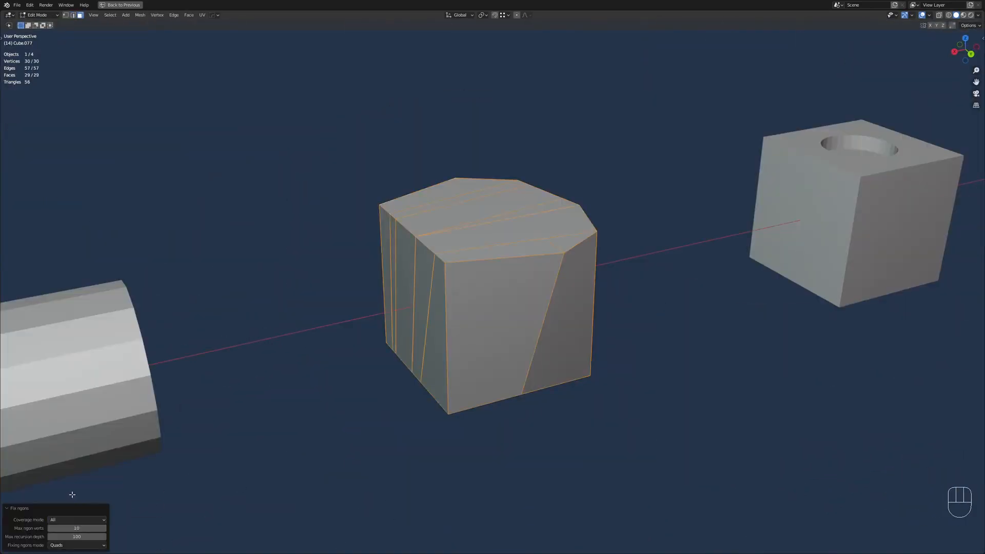
{"action": "left_click", "coordinate": [75, 519]}
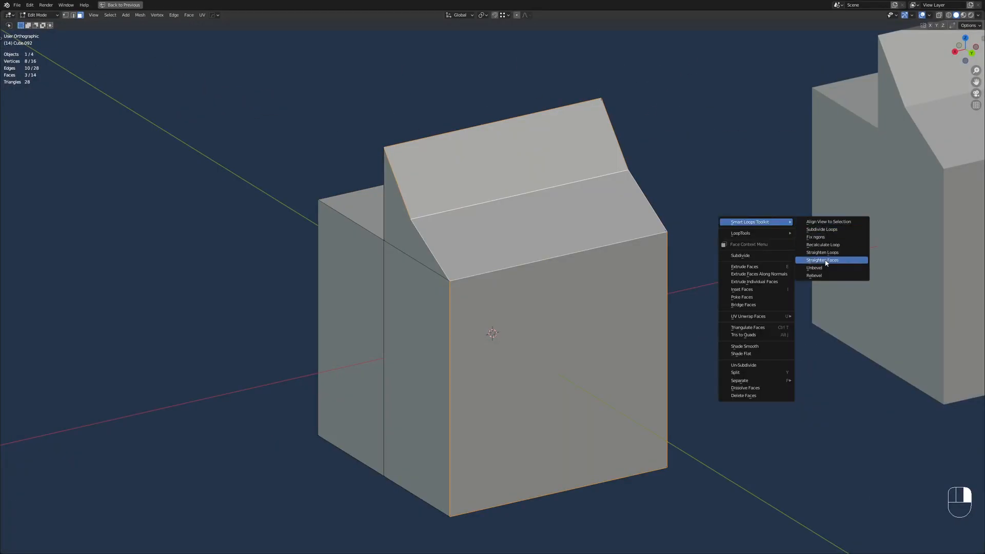
{"action": "left_click", "coordinate": [821, 259]}
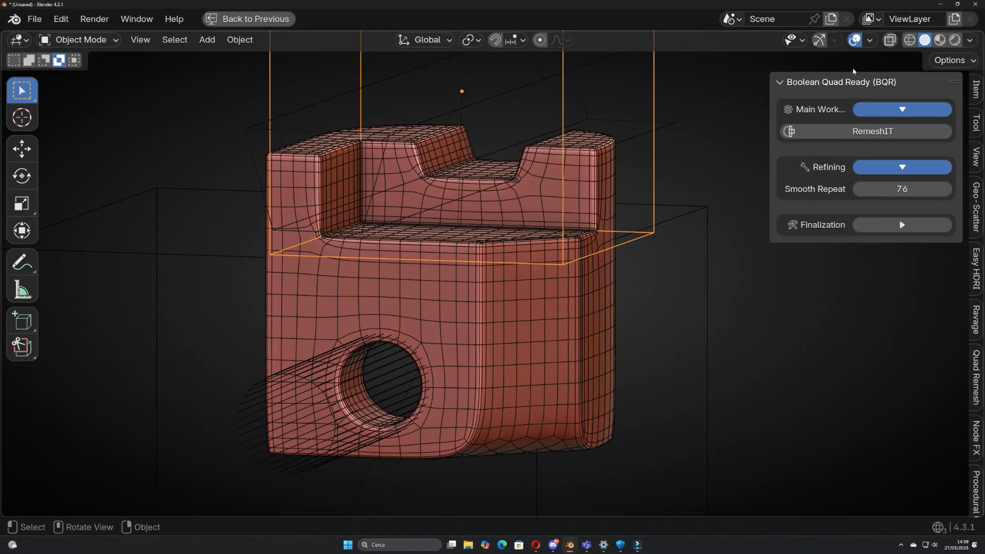
Remesh the holed block into quads with RemeshIT, then bend the selected pipe faces with Simple Bend Ex.
{"action": "left_click", "coordinate": [899, 224]}
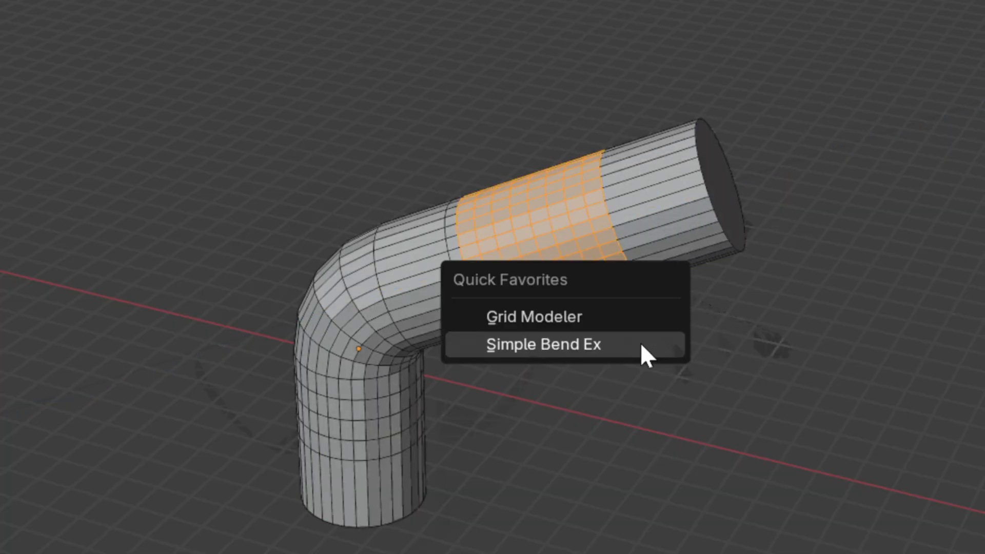
{"action": "left_click", "coordinate": [545, 345]}
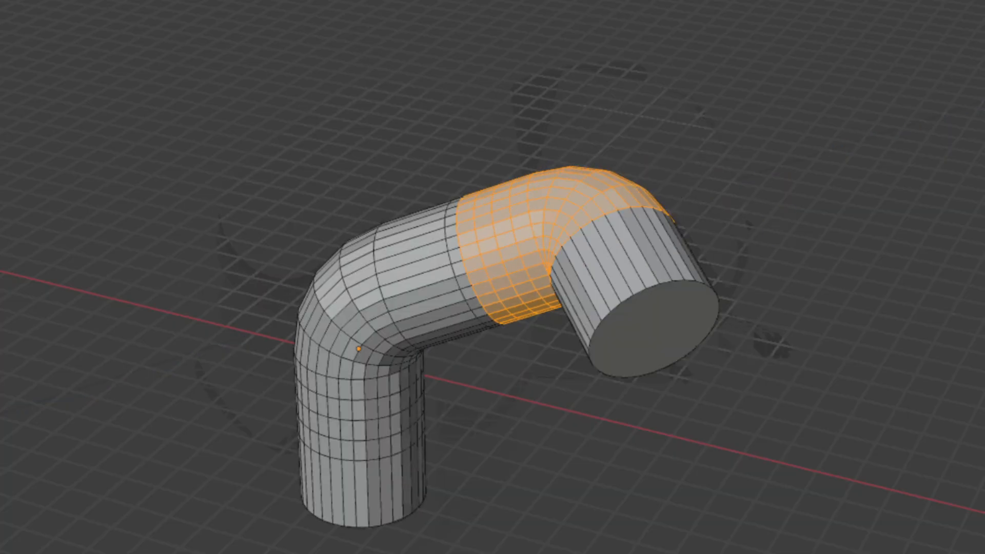